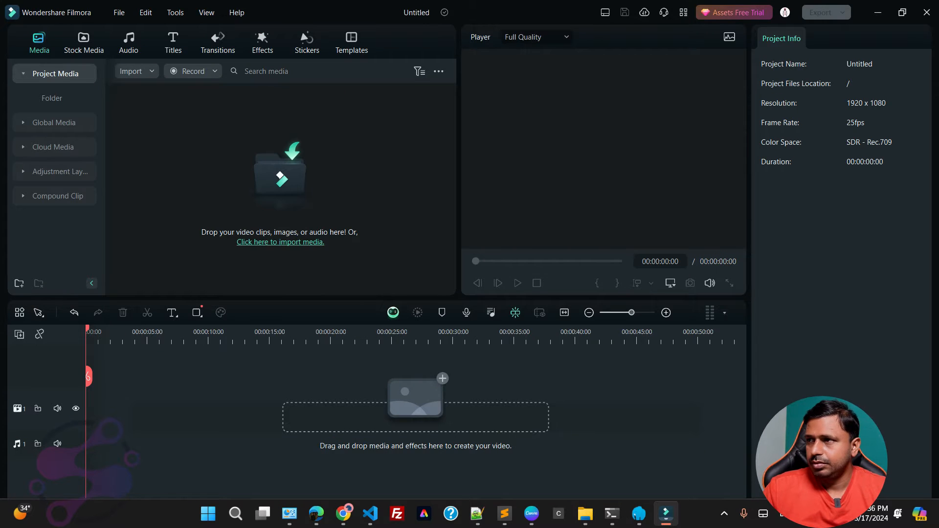
Check php -v and Laragon's PHP version menu showing 8.2.17, then bring up Chrome.
{"action": "left_click", "coordinate": [584, 513]}
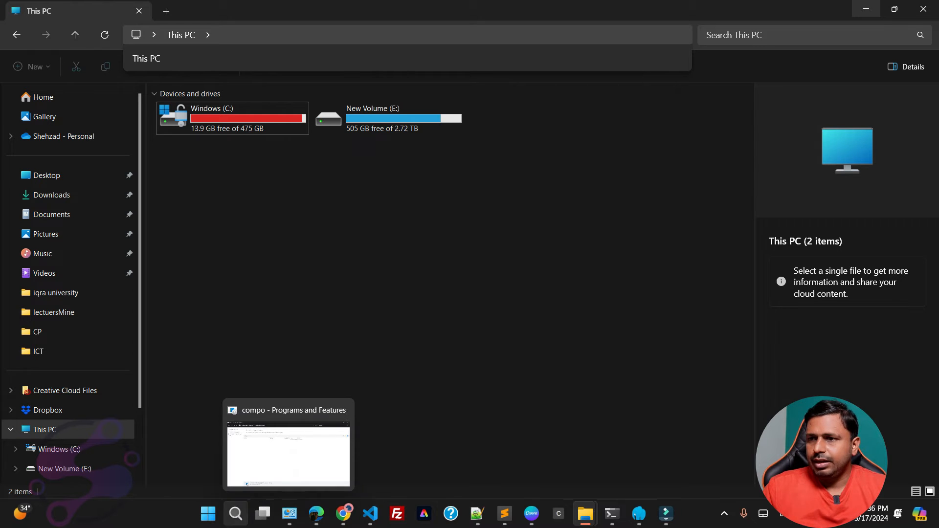
{"action": "left_click", "coordinate": [208, 514]}
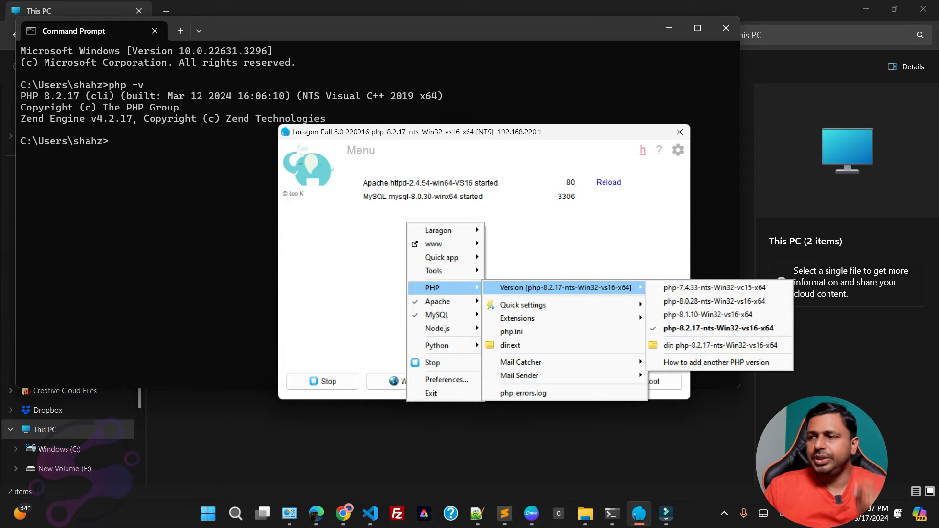
{"action": "mouse_move", "coordinate": [434, 243]}
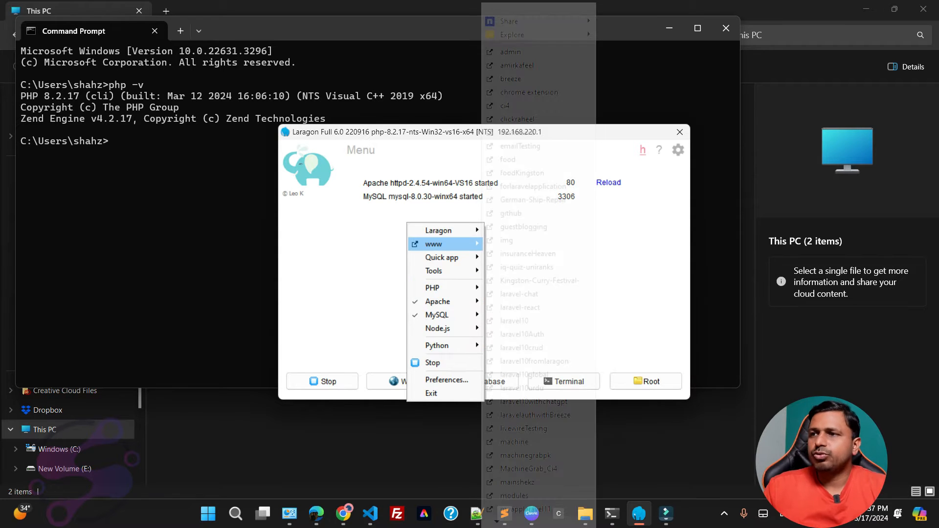
{"action": "mouse_move", "coordinate": [442, 258]}
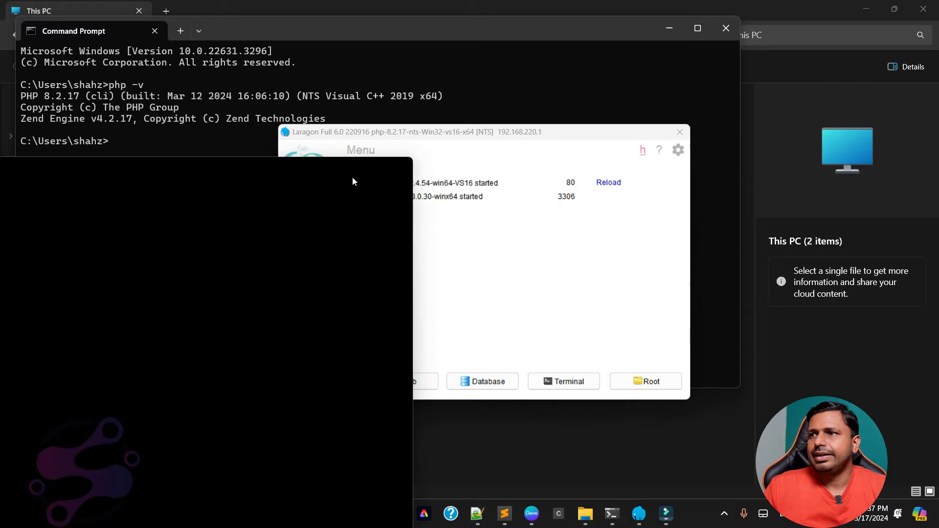
{"action": "left_click", "coordinate": [343, 514]}
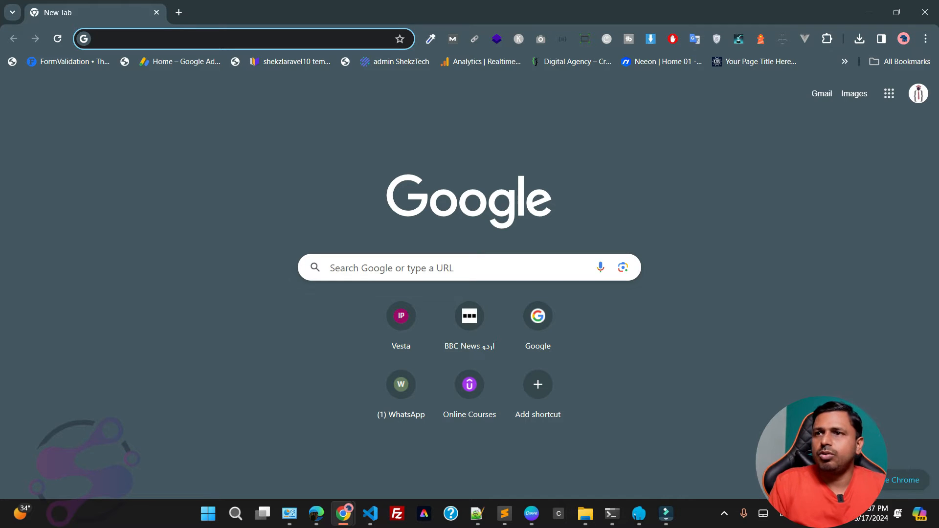
Search Google for 'download php 8.3' and open the php.net Downloads result.
{"action": "type", "text": "download"}
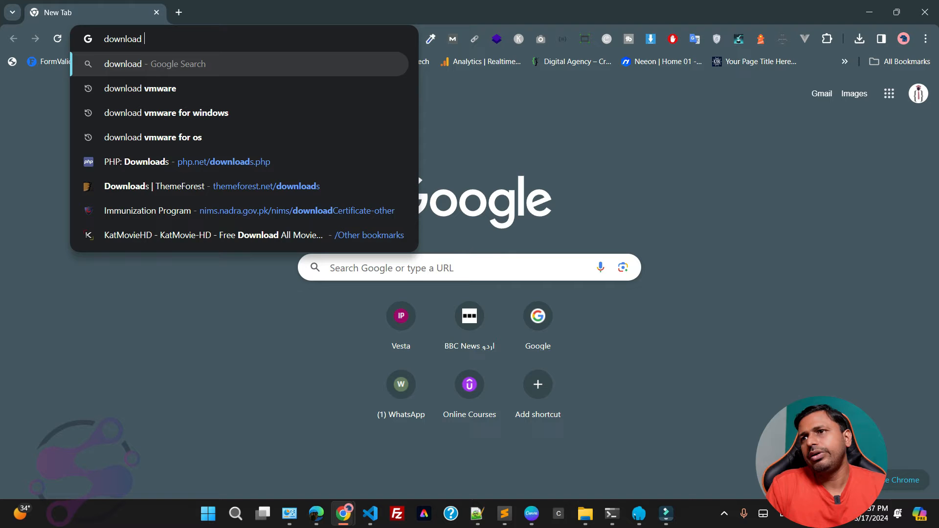
{"action": "type", "text": "php 8.3"}
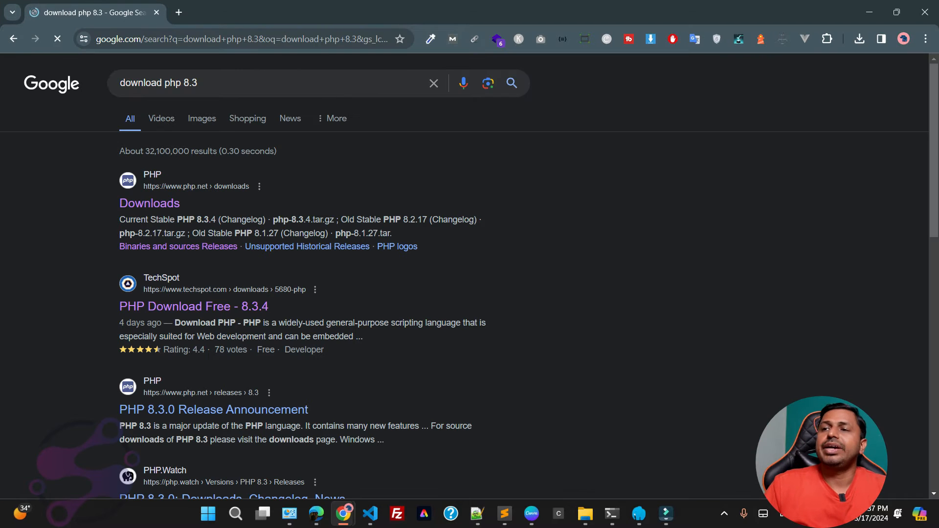
{"action": "mouse_move", "coordinate": [149, 203]}
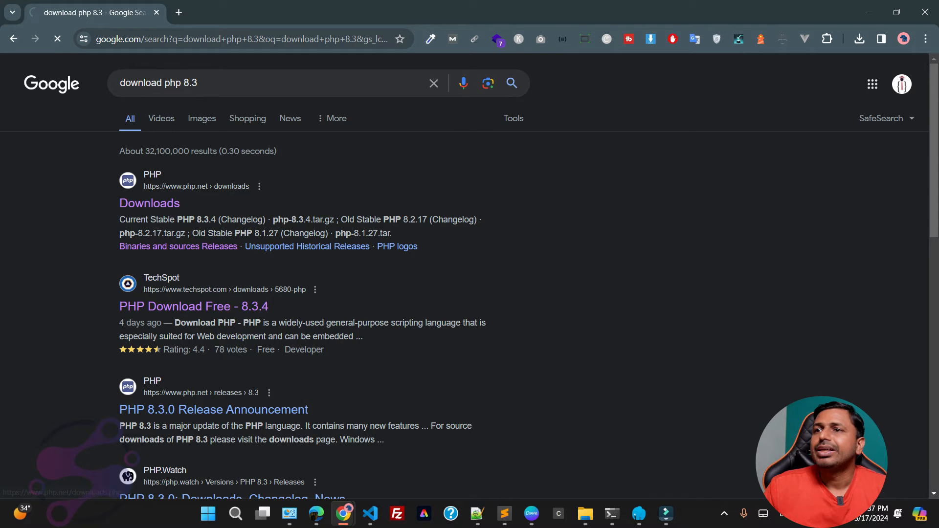
{"action": "mouse_move", "coordinate": [149, 203]}
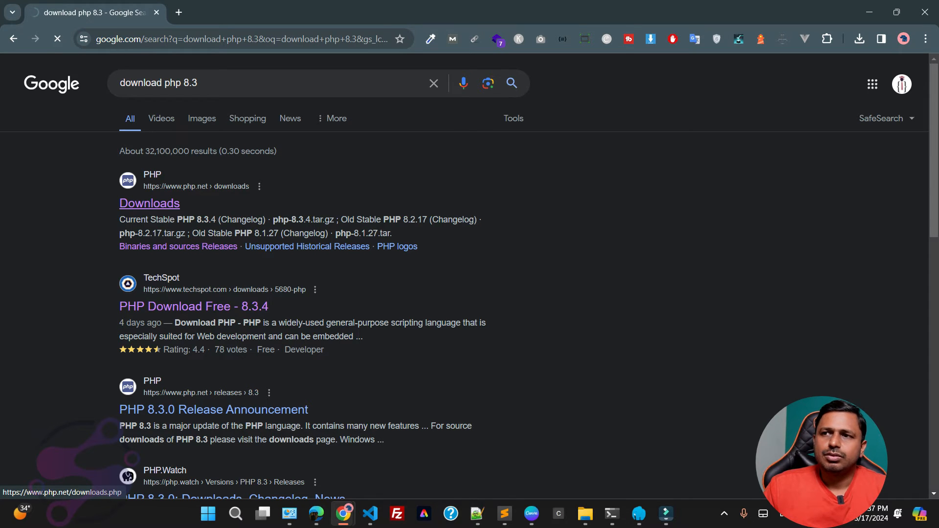
{"action": "left_click", "coordinate": [149, 204]}
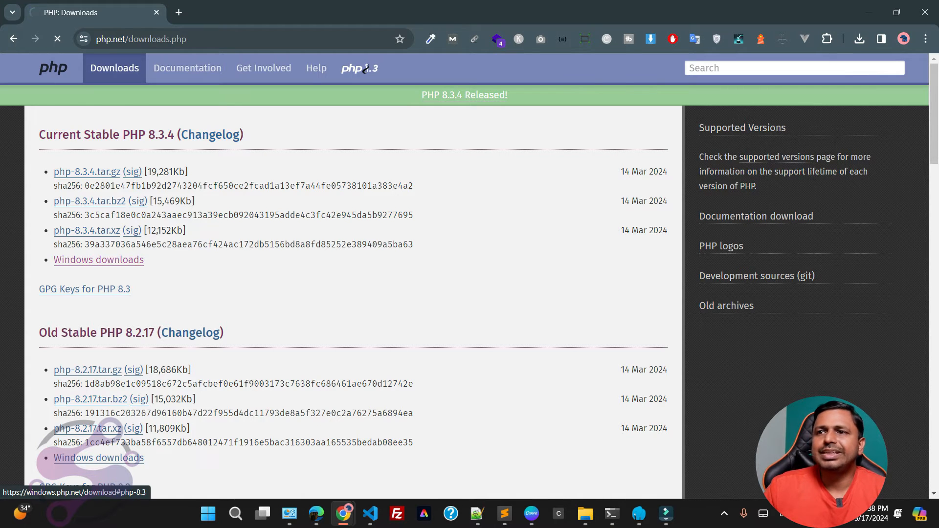
Reach the Windows builds page for PHP 8.3 from the main downloads page.
{"action": "left_click", "coordinate": [98, 260]}
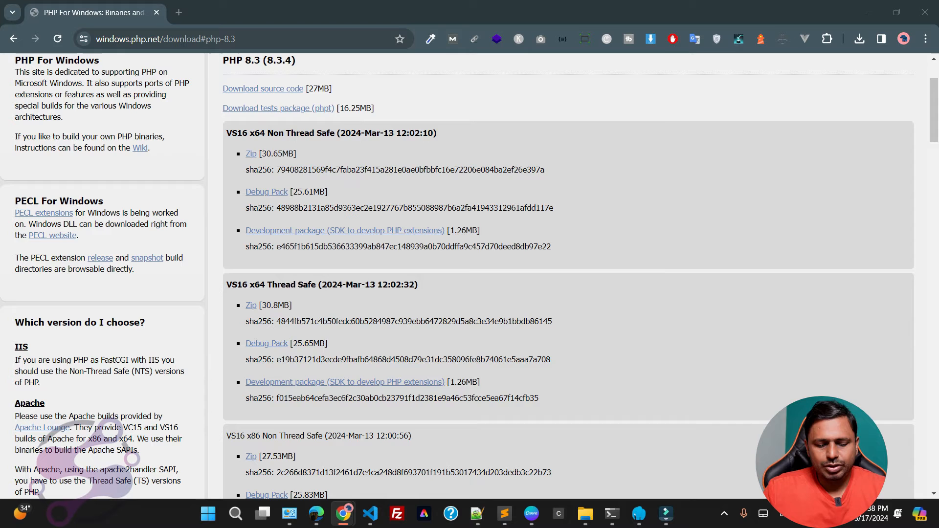
{"action": "left_click", "coordinate": [207, 514]}
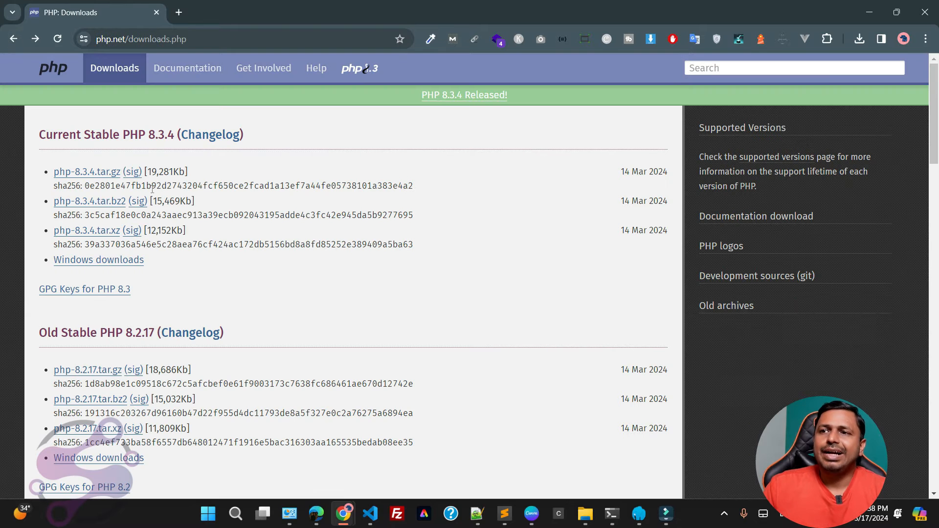
{"action": "mouse_move", "coordinate": [87, 172]}
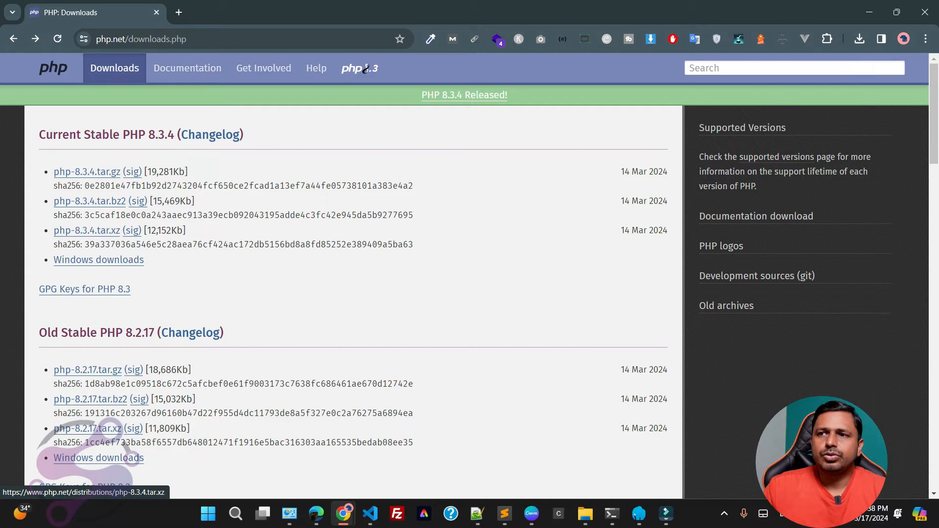
{"action": "left_click", "coordinate": [98, 259]}
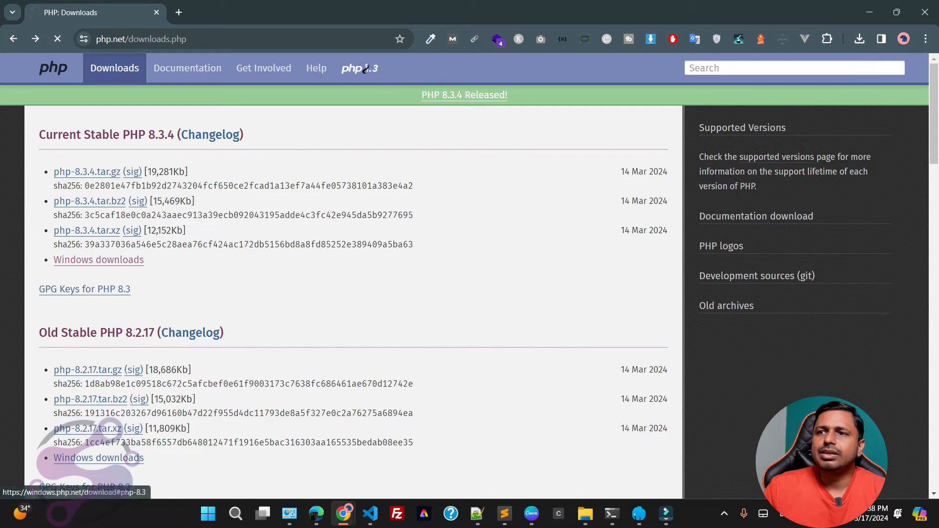
{"action": "left_click", "coordinate": [98, 260]}
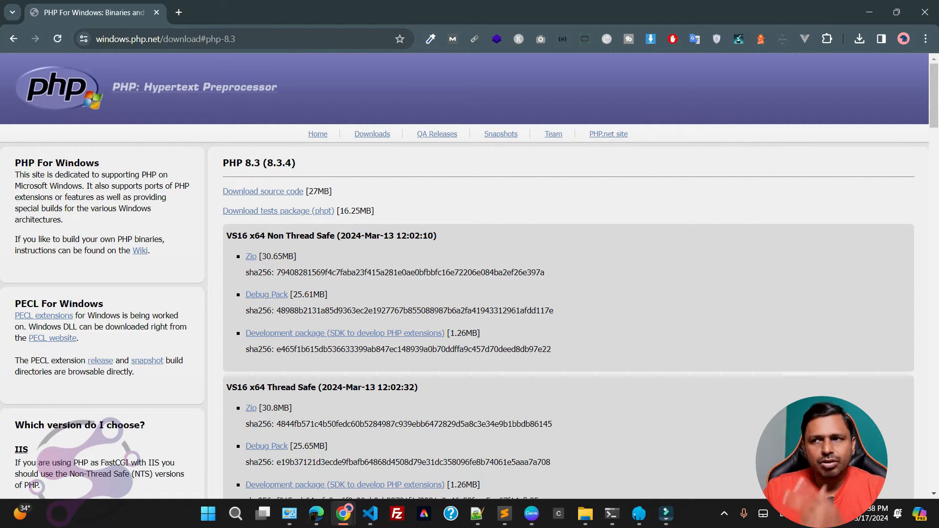
{"action": "mouse_move", "coordinate": [263, 190]}
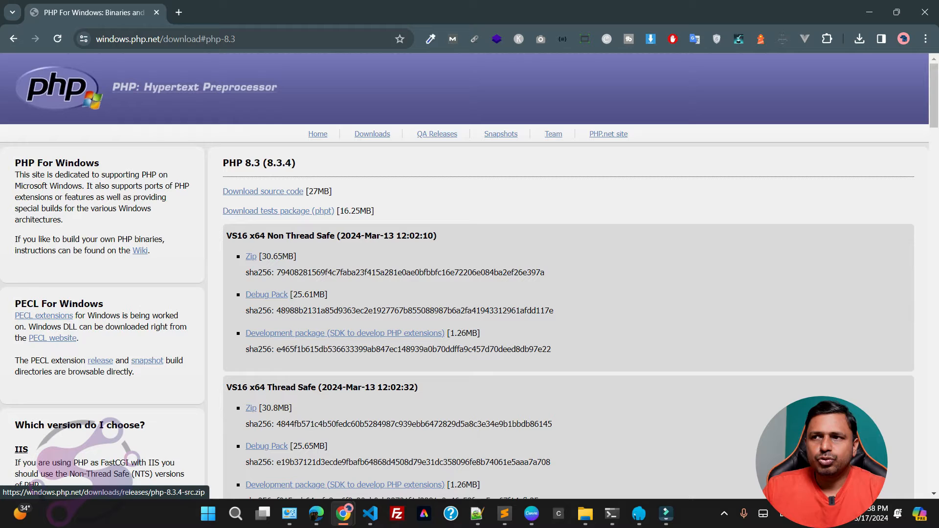
Download the VS16 x64 Non Thread Safe zip and check its progress in Chrome's downloads panel.
{"action": "scroll", "scroll_direction": "down", "scroll_amount": 3}
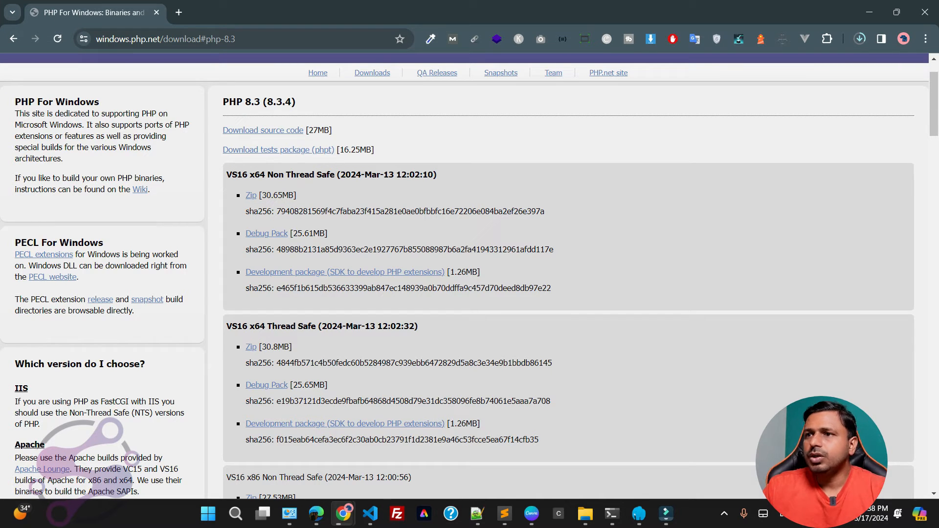
{"action": "scroll", "scroll_direction": "down", "scroll_amount": 3}
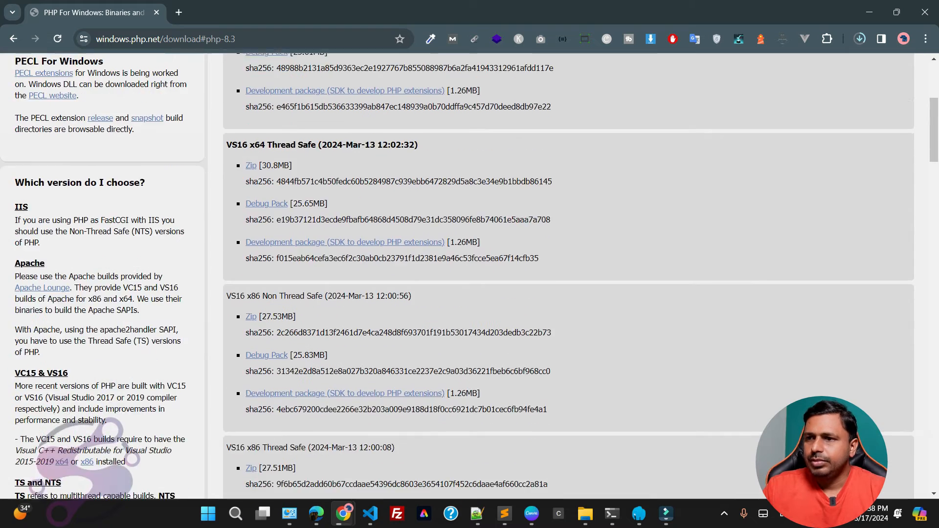
{"action": "left_click", "coordinate": [859, 38]}
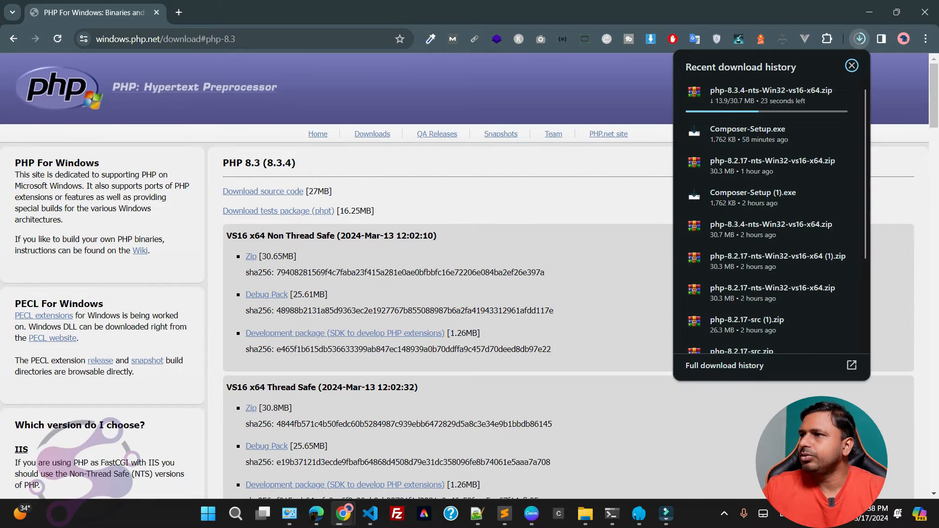
{"action": "left_click", "coordinate": [852, 66]}
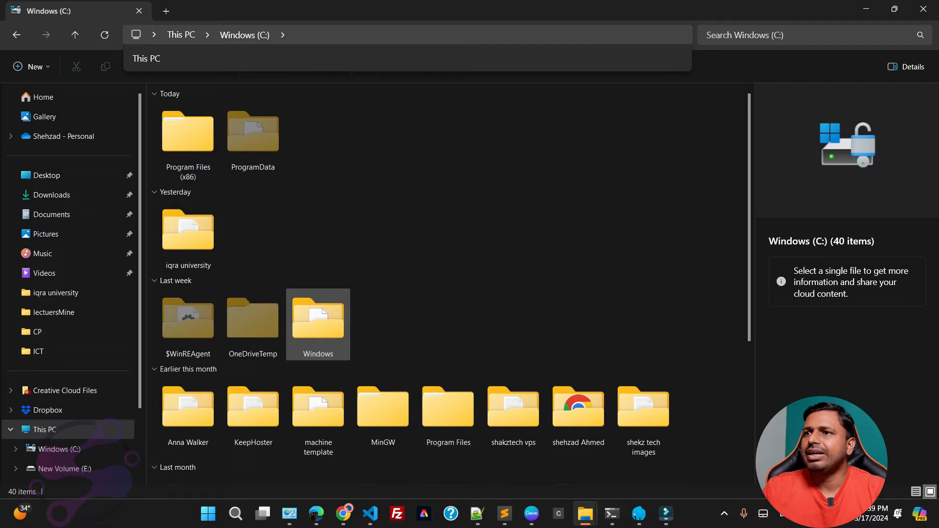
Browse to C:\laragon\bin\php holding the 7.4.33–8.2.17 builds, then return to Chrome.
{"action": "scroll", "scroll_direction": "down", "scroll_amount": 3}
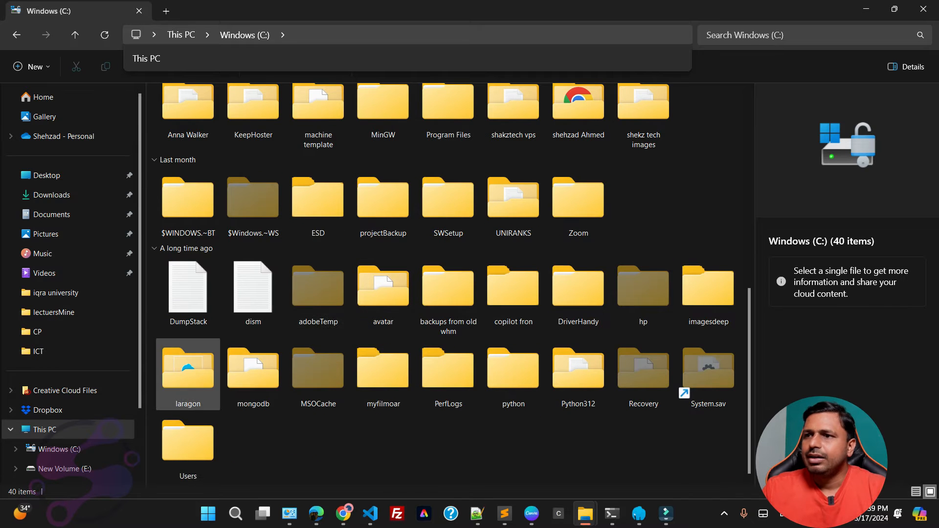
{"action": "double_click", "coordinate": [187, 368]}
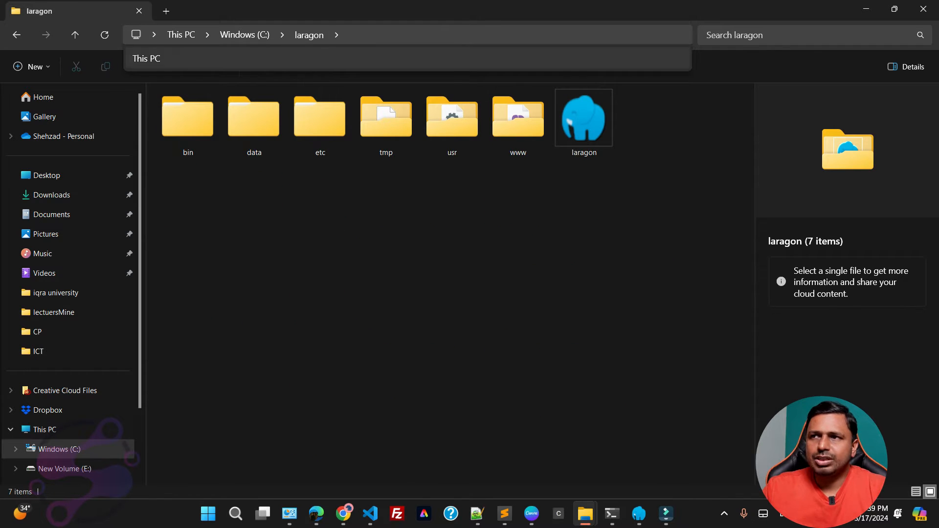
{"action": "double_click", "coordinate": [188, 116]}
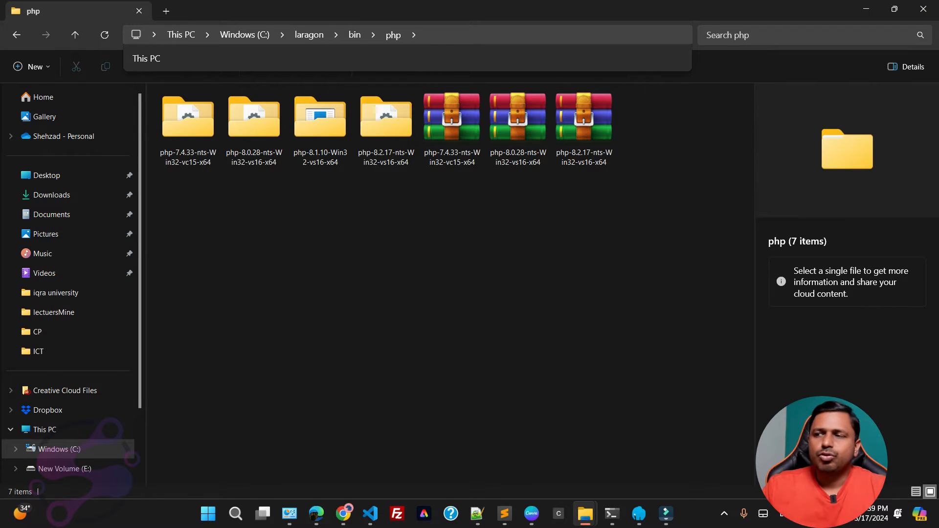
{"action": "left_click", "coordinate": [639, 513]}
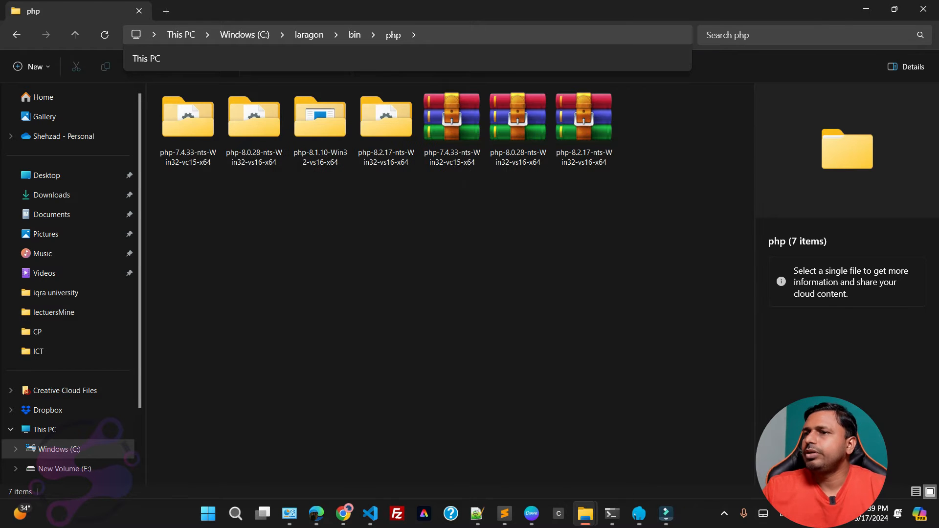
{"action": "mouse_move", "coordinate": [343, 514]}
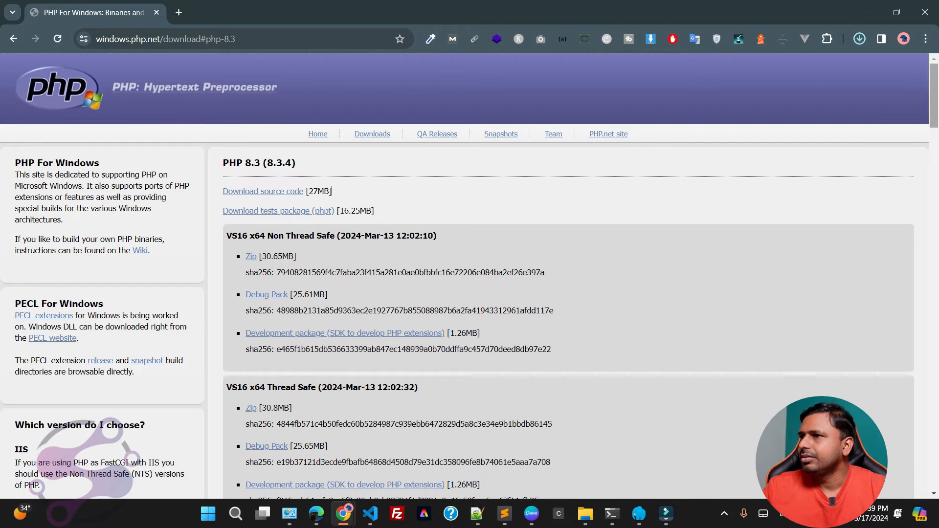
View the php-8.3.4 zip's contents in WinRAR after dismissing the license notice.
{"action": "left_click", "coordinate": [859, 39]}
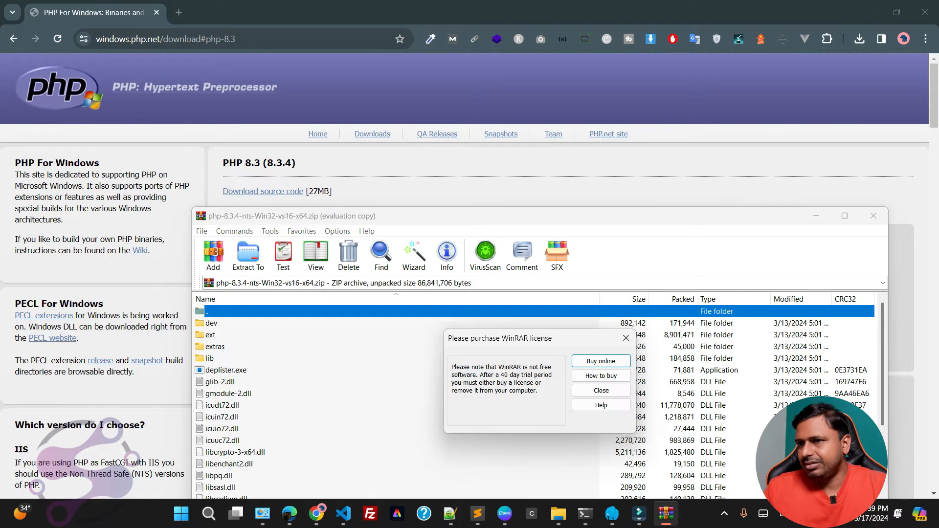
{"action": "left_click", "coordinate": [600, 391]}
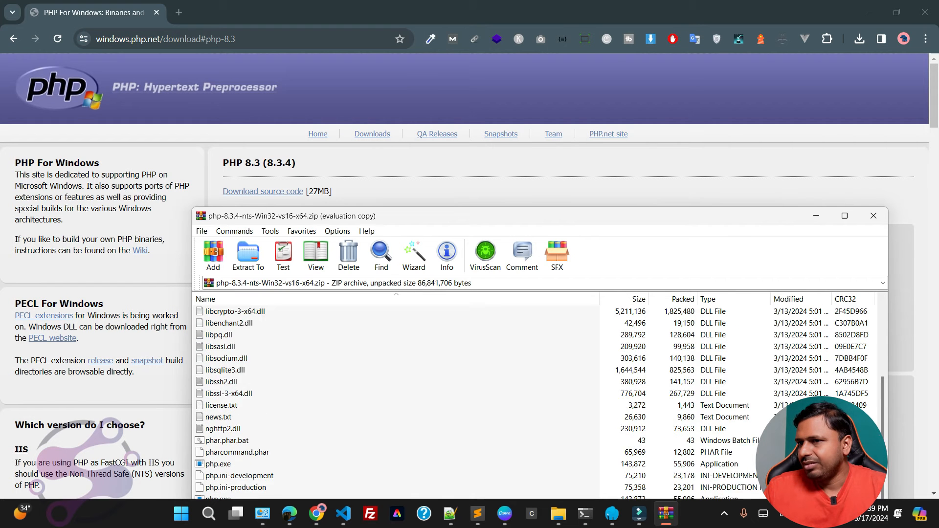
{"action": "scroll", "scroll_direction": "down", "scroll_amount": 3}
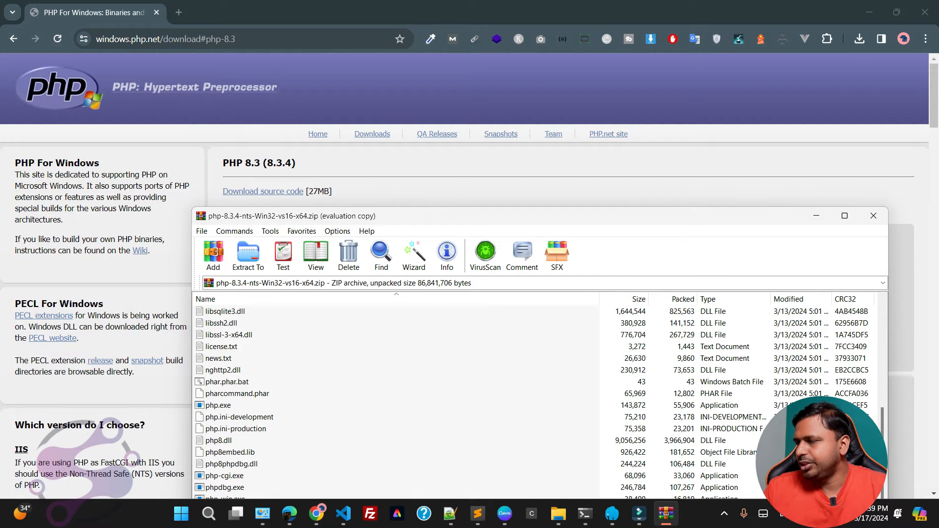
{"action": "left_click", "coordinate": [871, 215]}
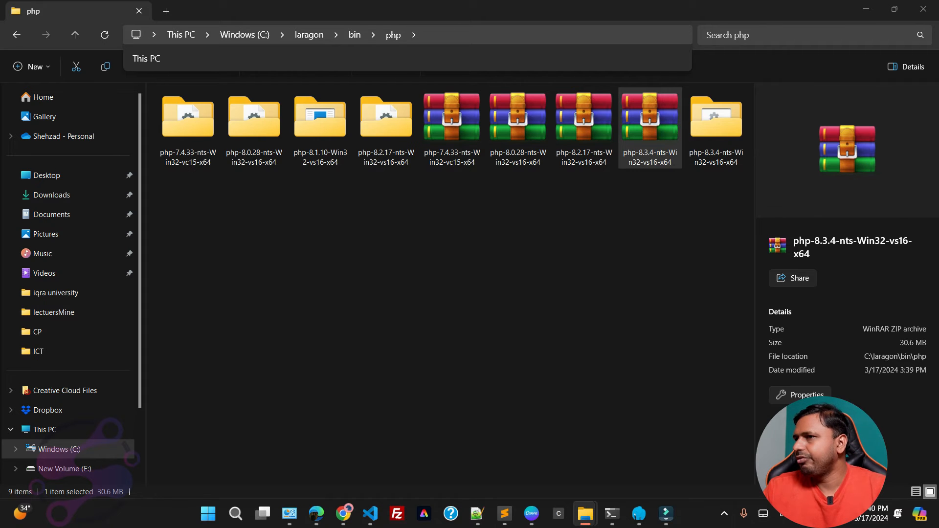
Place the php-8.3.4 zip in Laragon's php folder and extract it to php-8.3.4-nts-Win32-vs16-x64.
{"action": "double_click", "coordinate": [649, 116]}
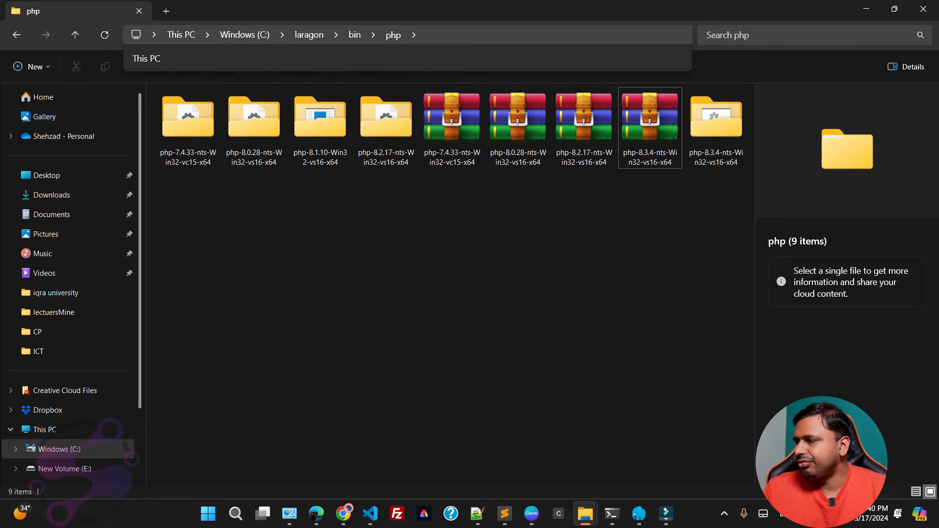
{"action": "left_click", "coordinate": [715, 117]}
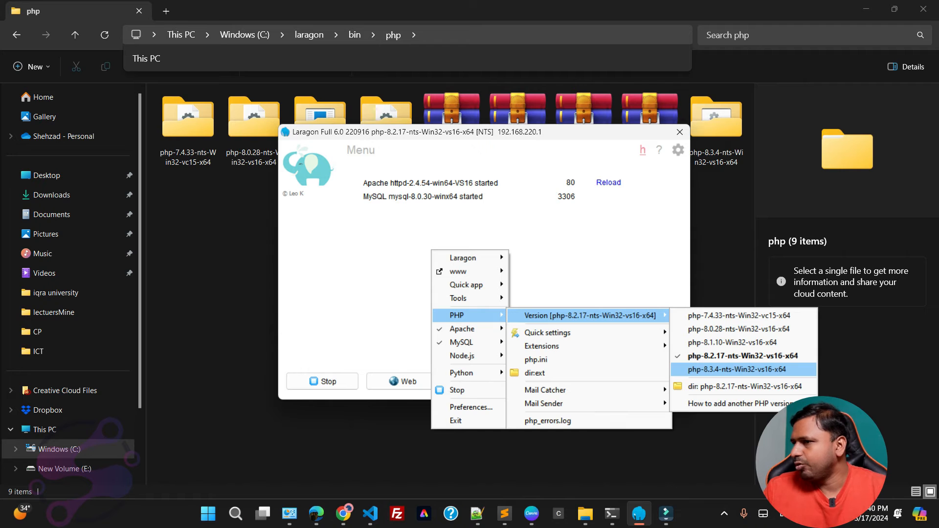
Make php-8.3.4-nts-Win32-vs16-x64 the active version, Start All, and return to Chrome.
{"action": "left_click", "coordinate": [742, 369]}
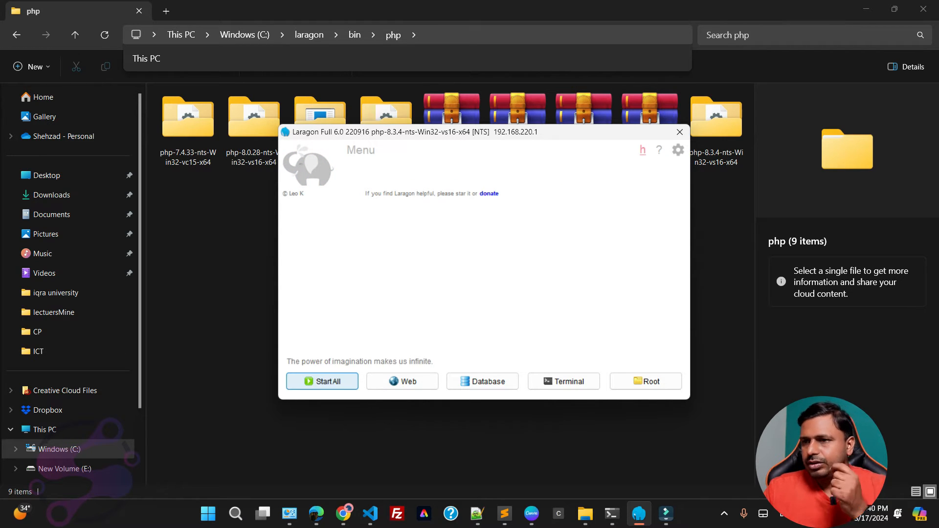
{"action": "left_click", "coordinate": [322, 381]}
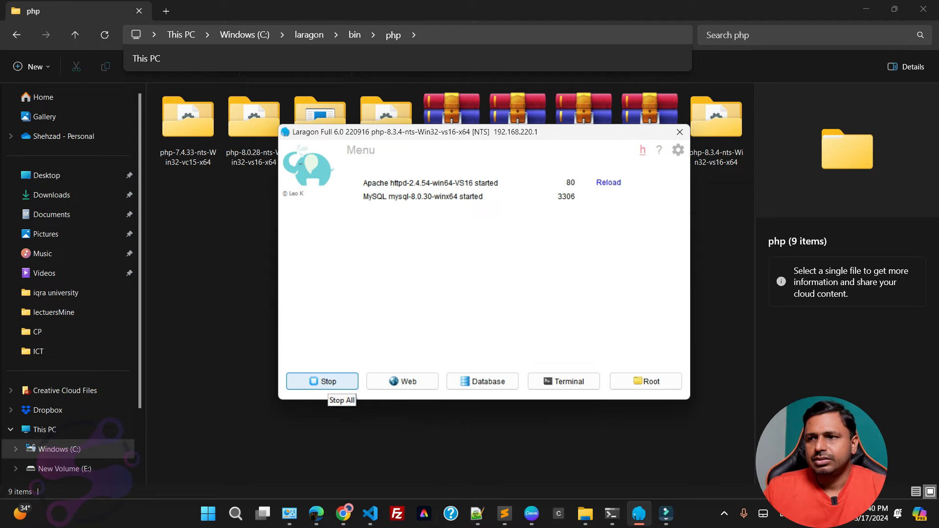
{"action": "mouse_move", "coordinate": [344, 513]}
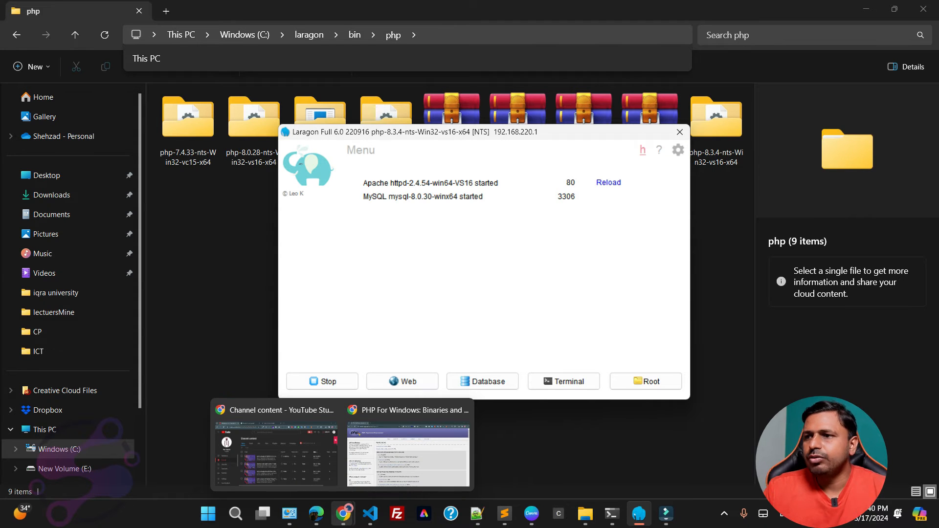
{"action": "left_click", "coordinate": [407, 409]}
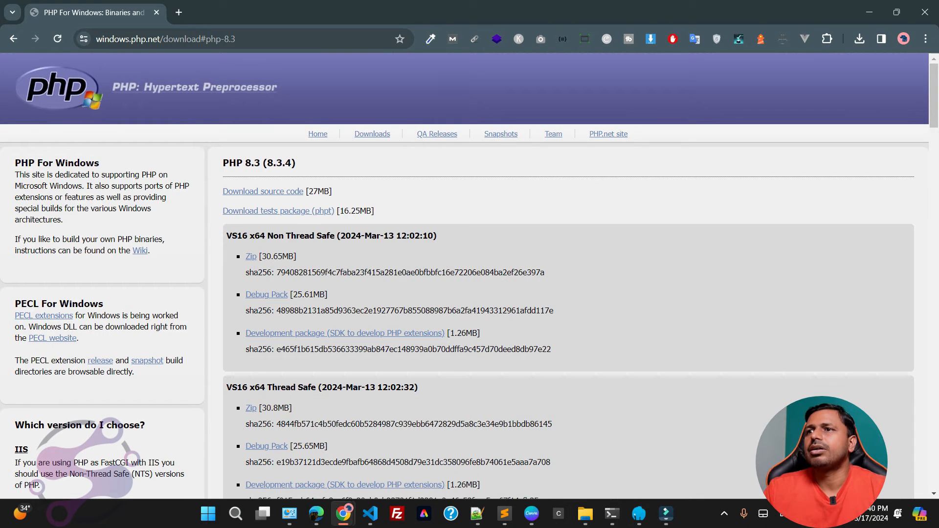
Load the localhost/php82 phpinfo page, now reporting PHP Version 8.3.4.
{"action": "type", "text": "localhost/phpmyadmin="}
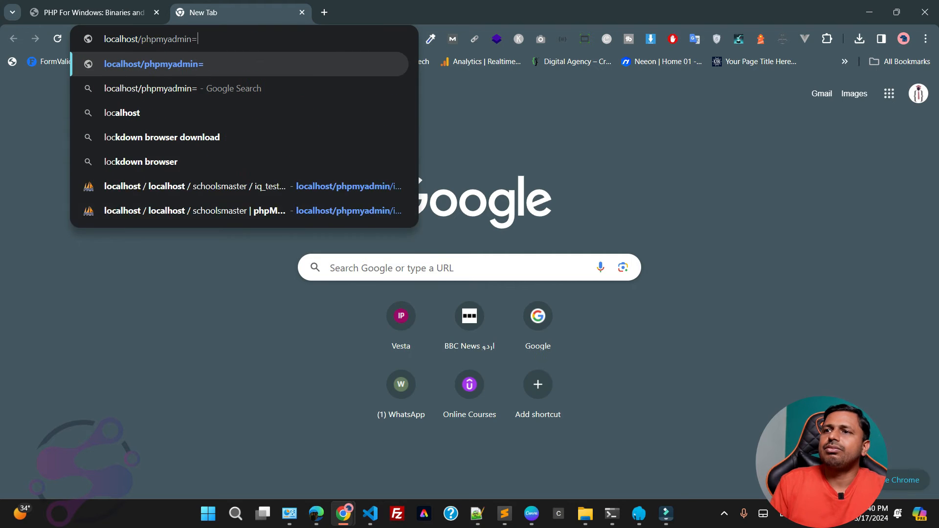
{"action": "key", "text": "Backspace"}
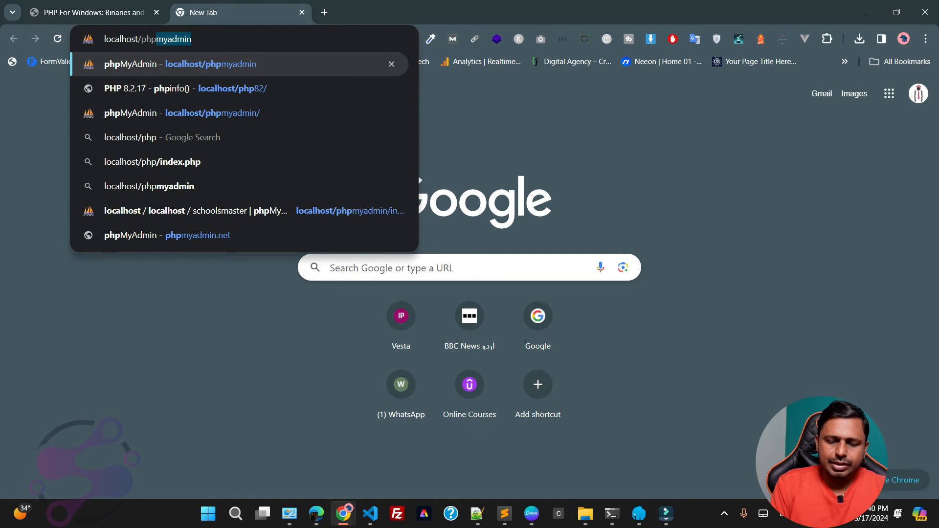
{"action": "left_click", "coordinate": [180, 88]}
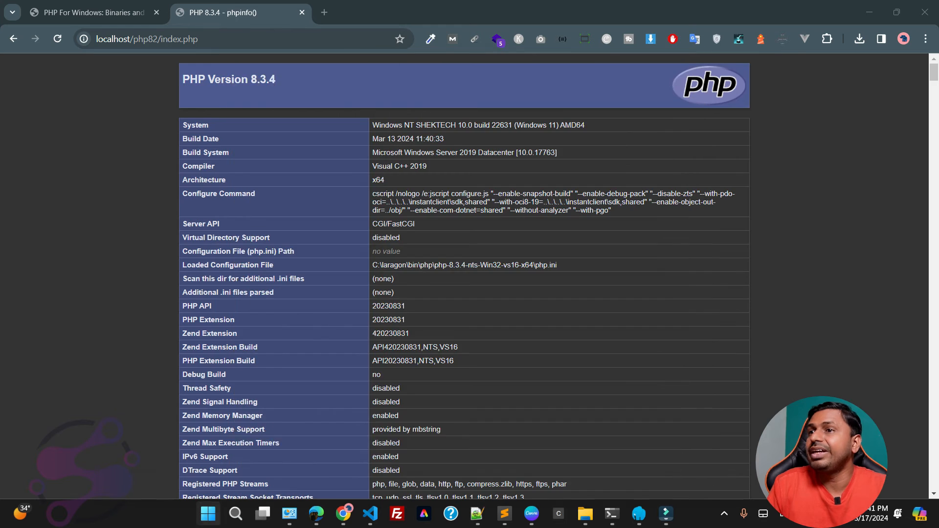
Run php -v in a new Command Prompt to see the command-line PHP version.
{"action": "left_click", "coordinate": [611, 514]}
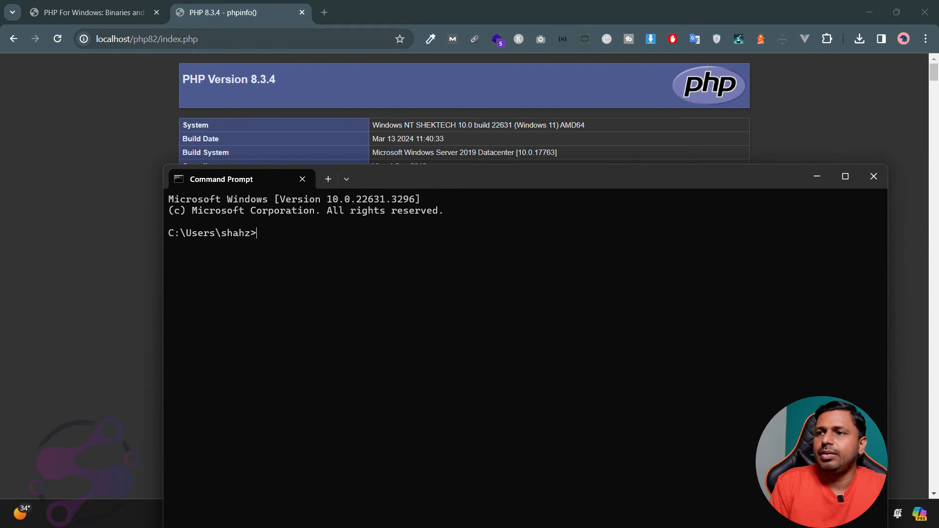
{"action": "type", "text": "php -v"}
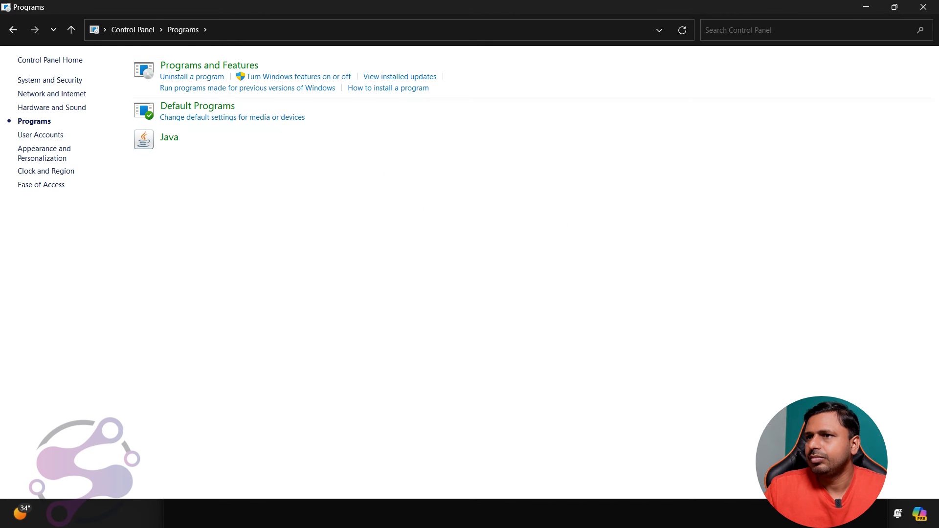
Filter Programs and Features by 'com' and uninstall Composer - PHP Dependency Manager.
{"action": "left_click", "coordinate": [209, 65]}
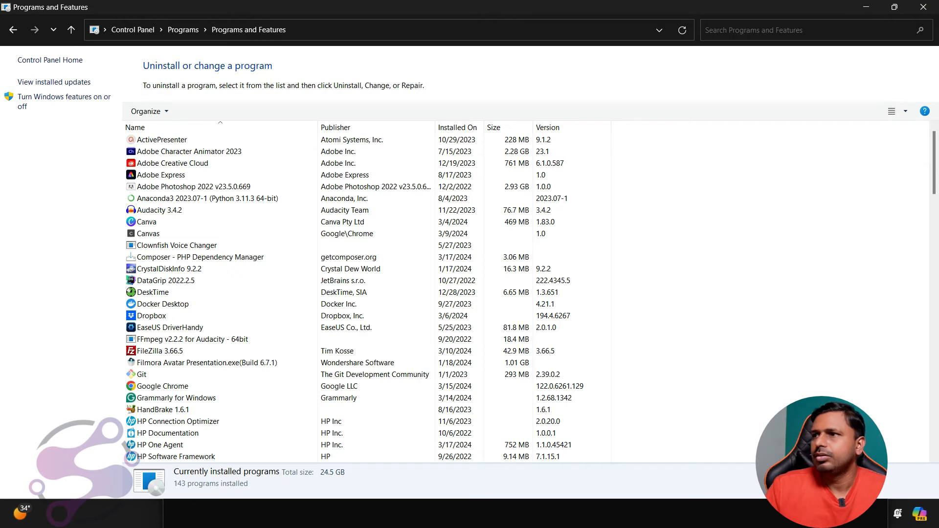
{"action": "type", "text": "composer"}
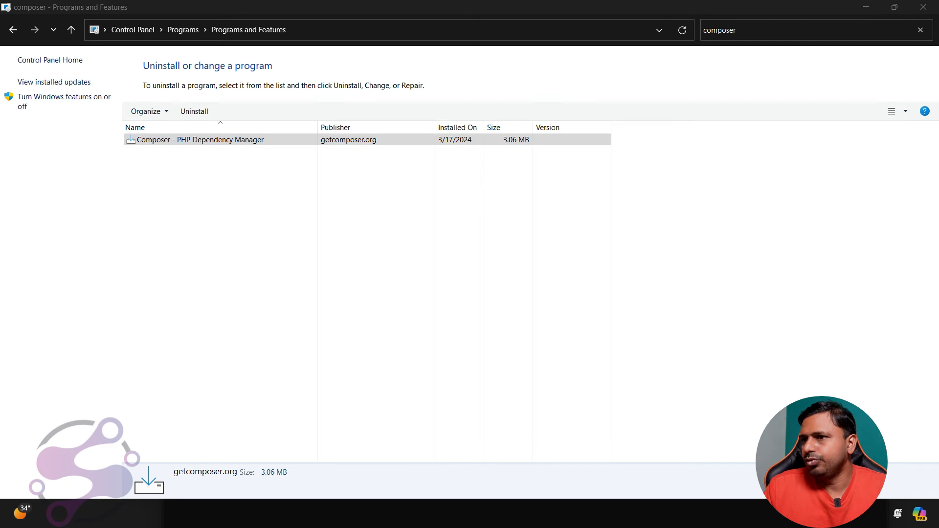
{"action": "left_click", "coordinate": [193, 110]}
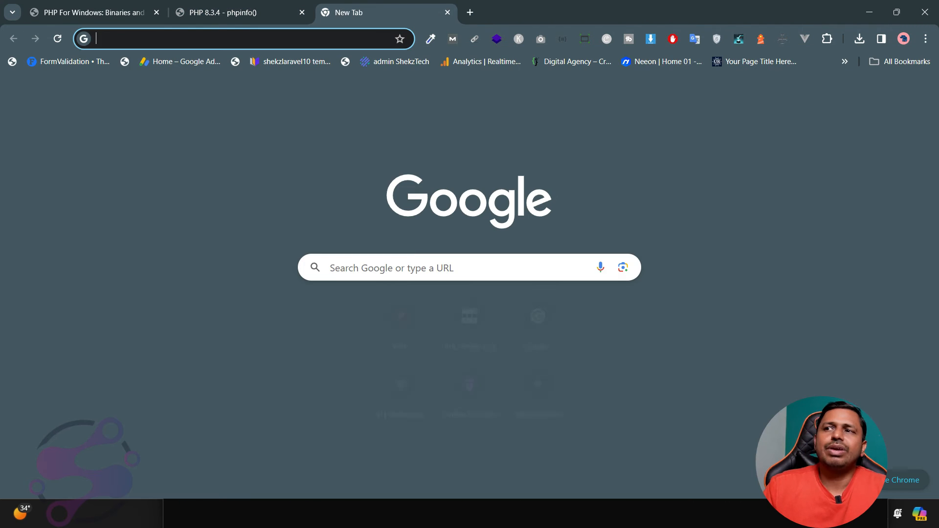
Search Google for 'composer', reach getcomposer.org and its Download page.
{"action": "type", "text": "composer&oq=com&gs_lcrp=EgZjaHJvbWUqDggAE..."}
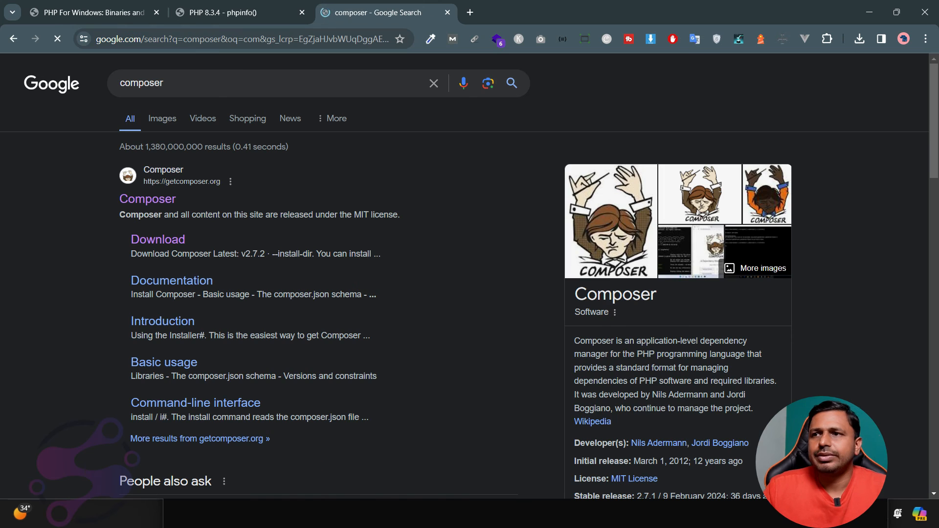
{"action": "left_click", "coordinate": [148, 199]}
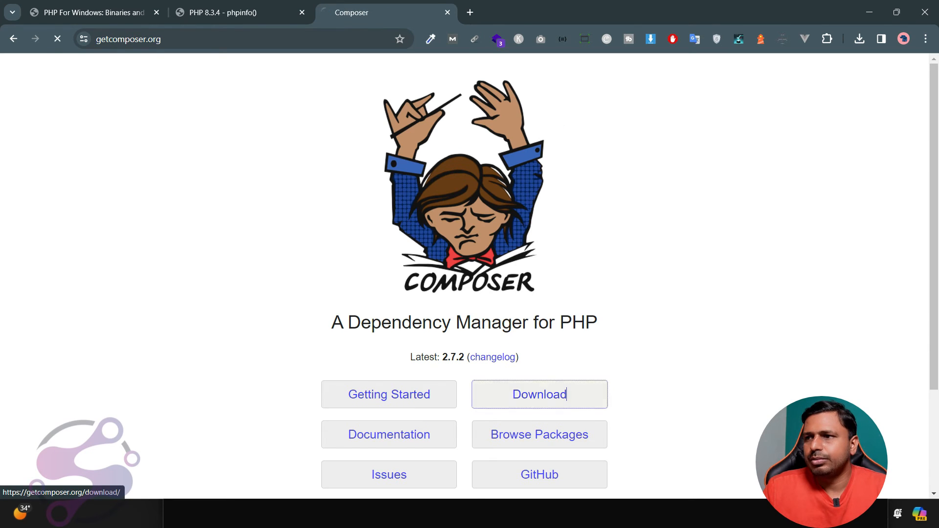
{"action": "left_click", "coordinate": [538, 395]}
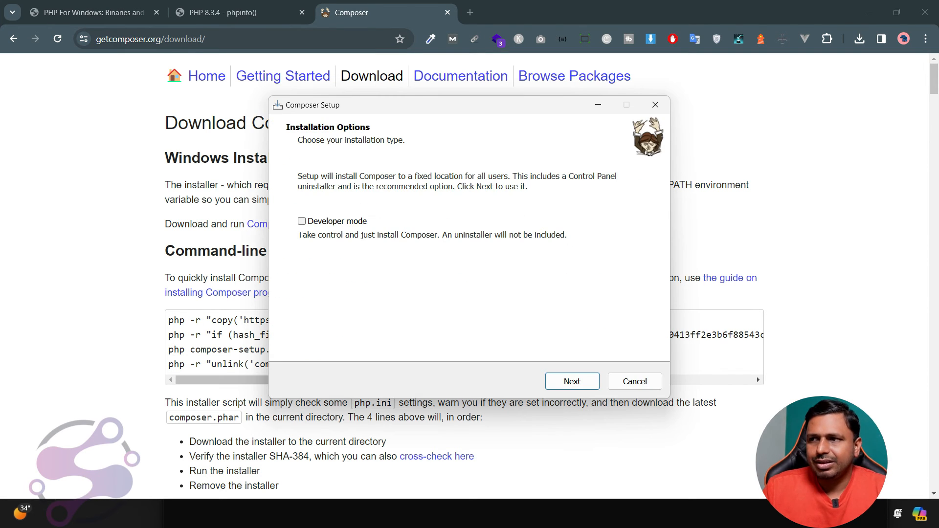
Keep the default installation type, review the offered PHP 8.2.17 executable and browse for another php.exe.
{"action": "left_click", "coordinate": [571, 381]}
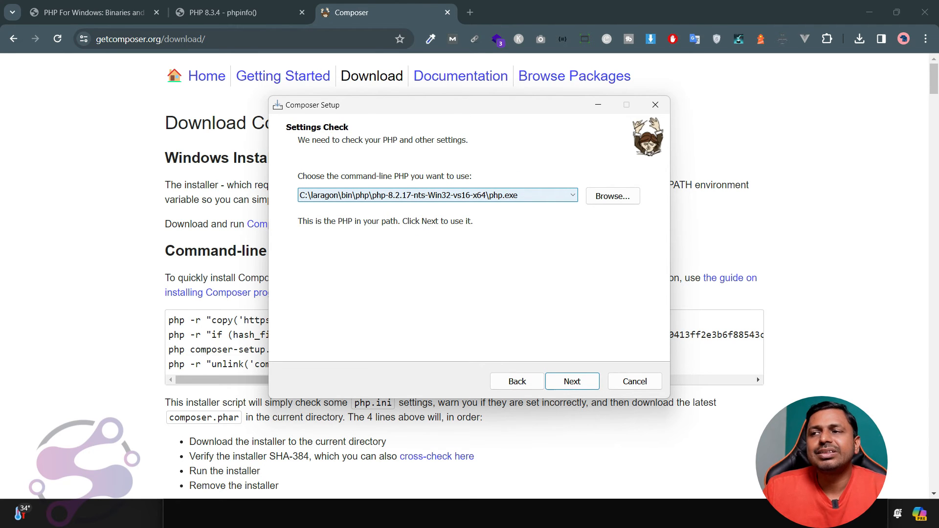
{"action": "left_click", "coordinate": [569, 196]}
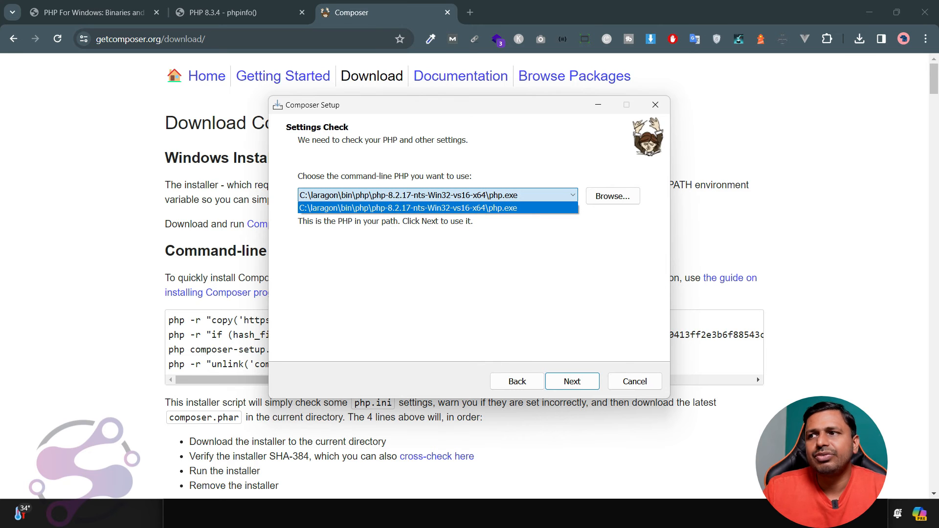
{"action": "left_click", "coordinate": [438, 208]}
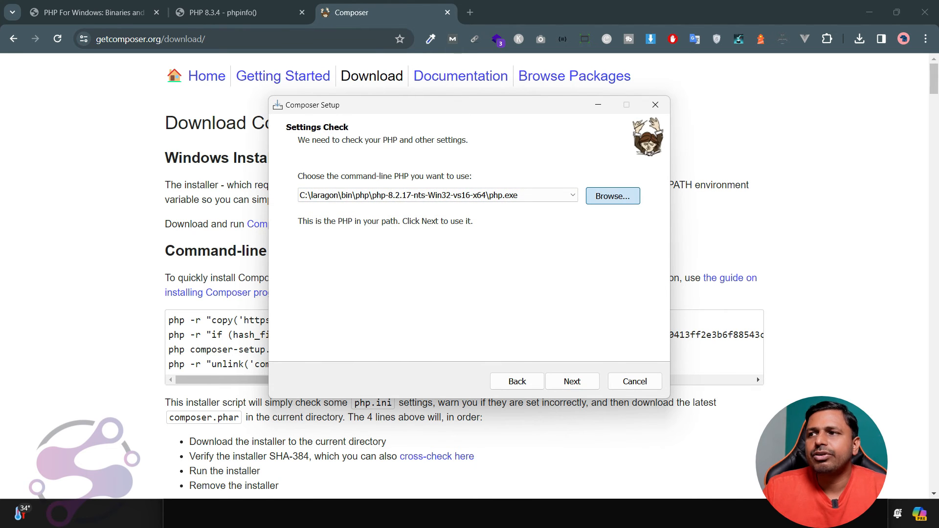
{"action": "left_click", "coordinate": [612, 195]}
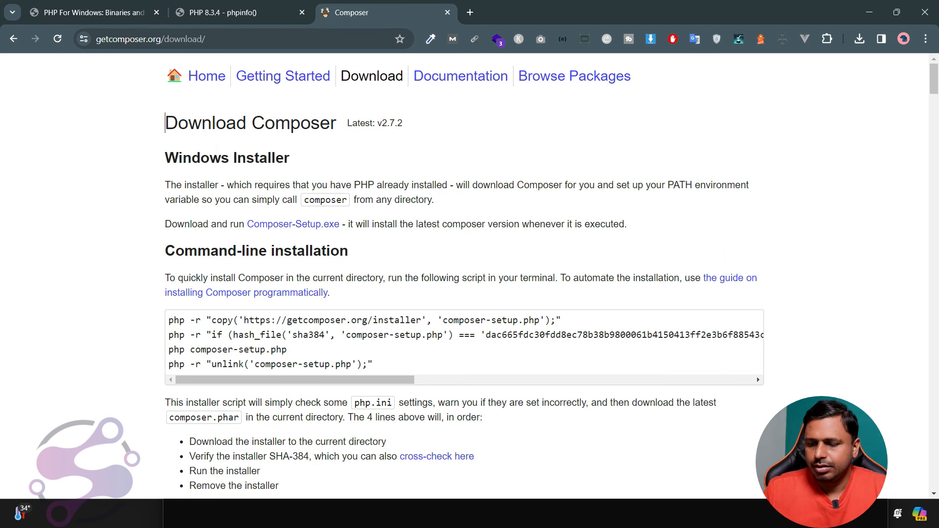
{"action": "key", "text": "F12"}
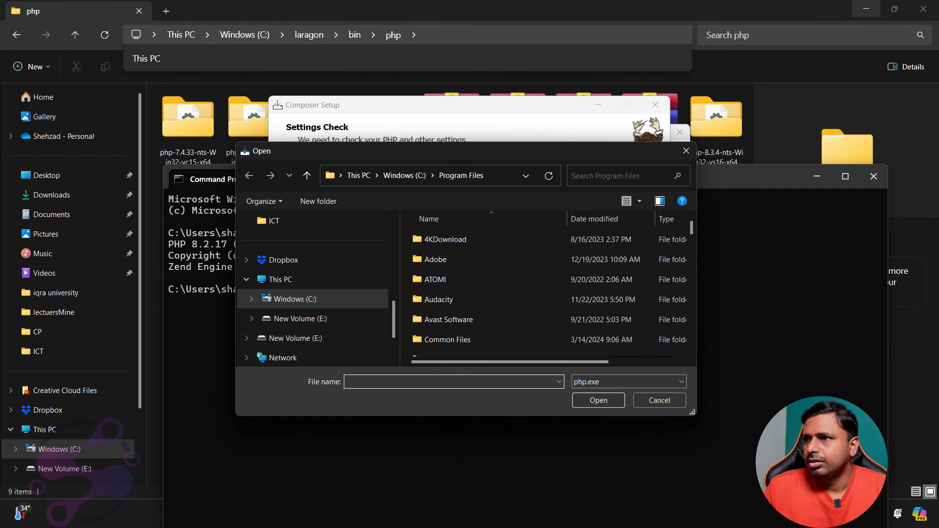
Point Composer's command-line PHP at php.exe inside Laragon's php-8.3.4-nts-Win32-vs16-x64 folder.
{"action": "left_click", "coordinate": [657, 400]}
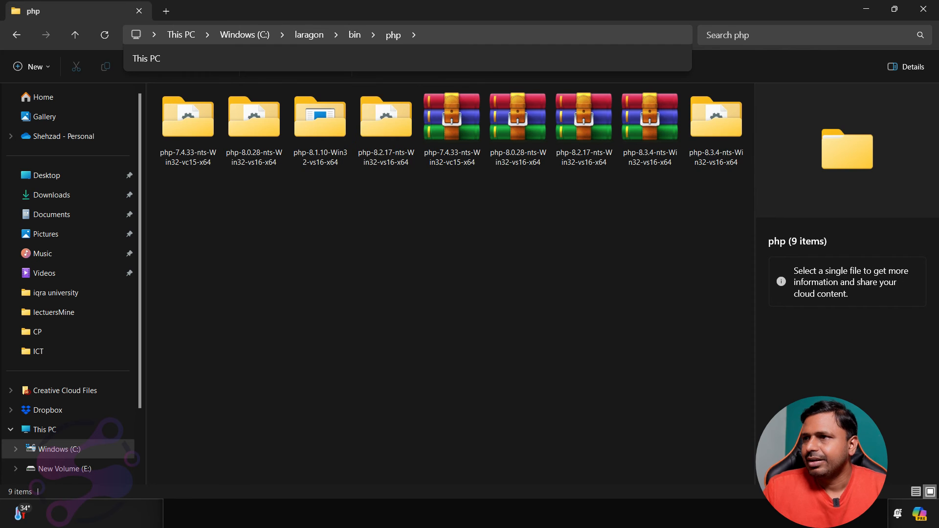
{"action": "double_click", "coordinate": [716, 116]}
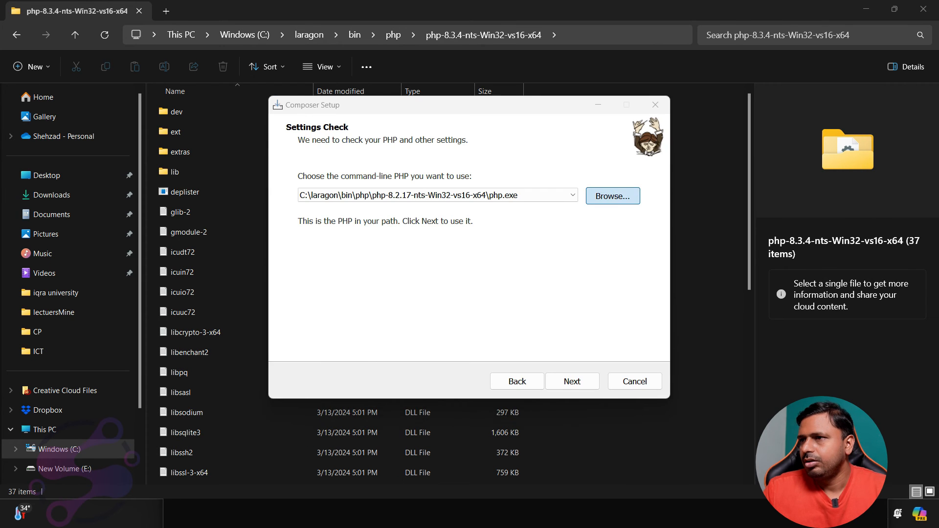
{"action": "left_click", "coordinate": [613, 195]}
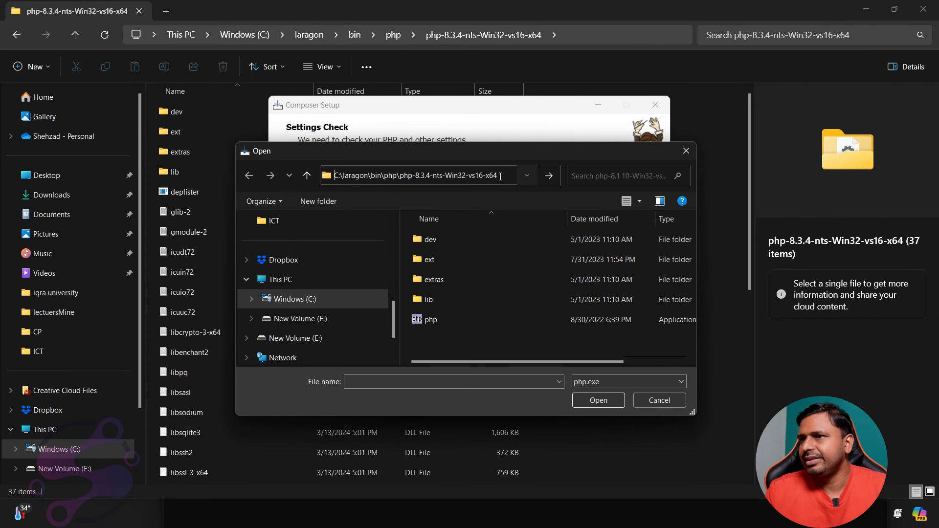
{"action": "left_click", "coordinate": [429, 319]}
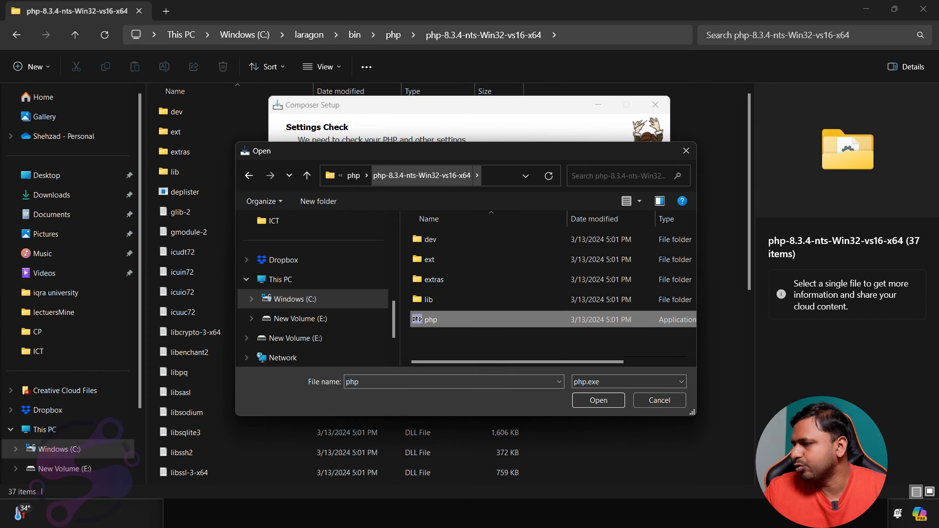
{"action": "left_click", "coordinate": [597, 401]}
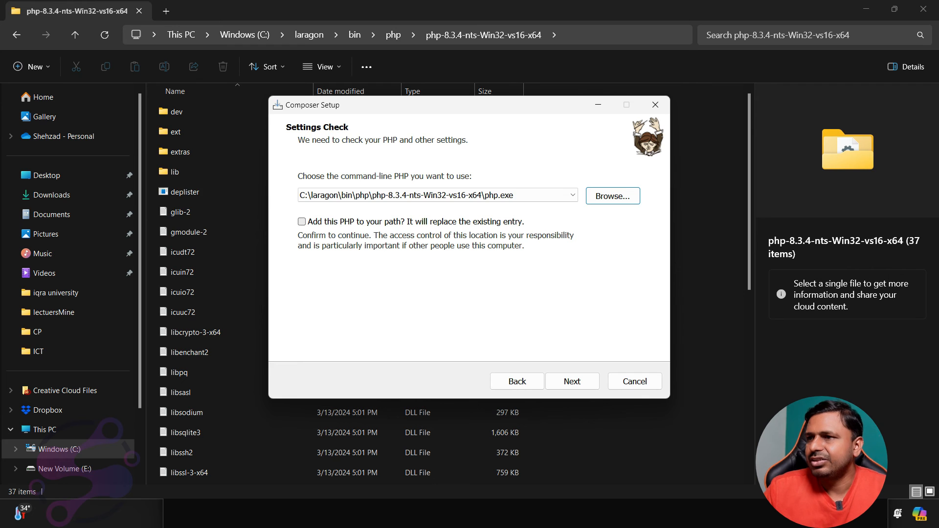
Add PHP 8.3.4 to PATH, finish the install without a proxy, and start a fresh Command Prompt.
{"action": "left_click", "coordinate": [301, 222]}
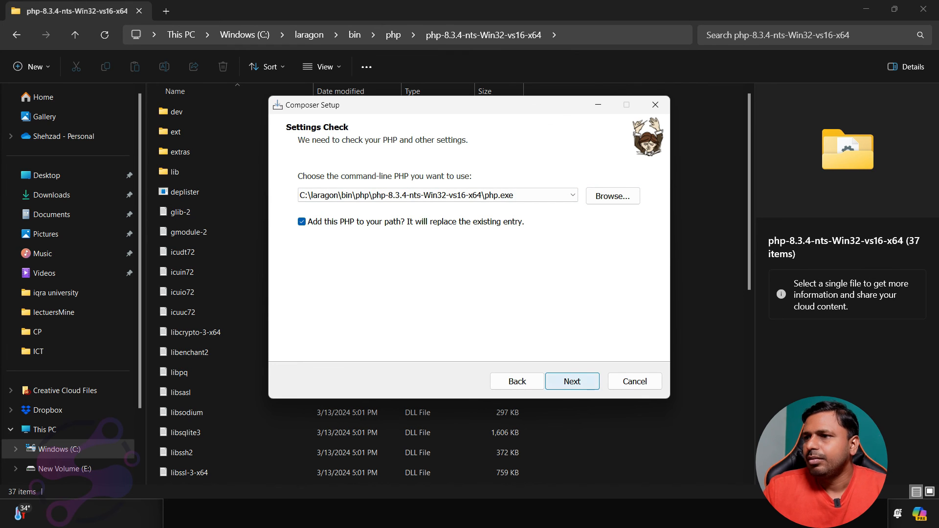
{"action": "left_click", "coordinate": [571, 381]}
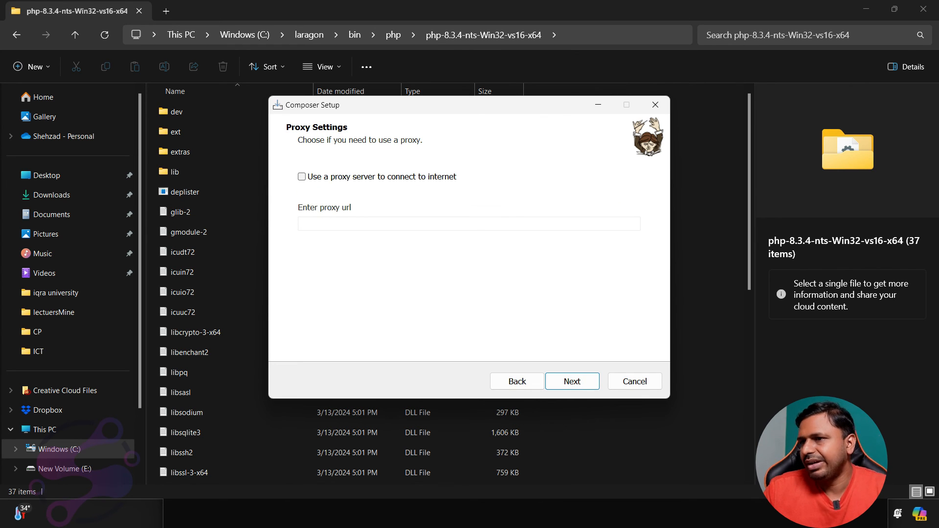
{"action": "left_click", "coordinate": [570, 381]}
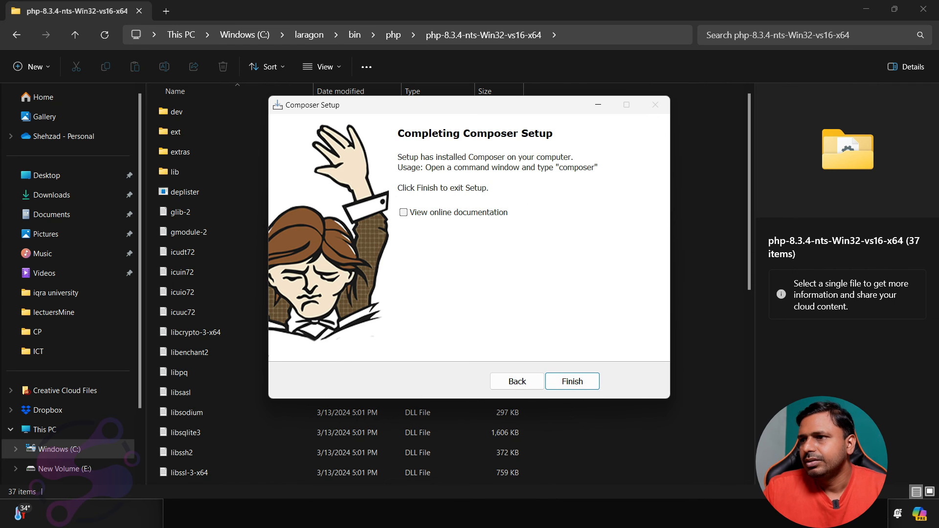
{"action": "left_click", "coordinate": [571, 382]}
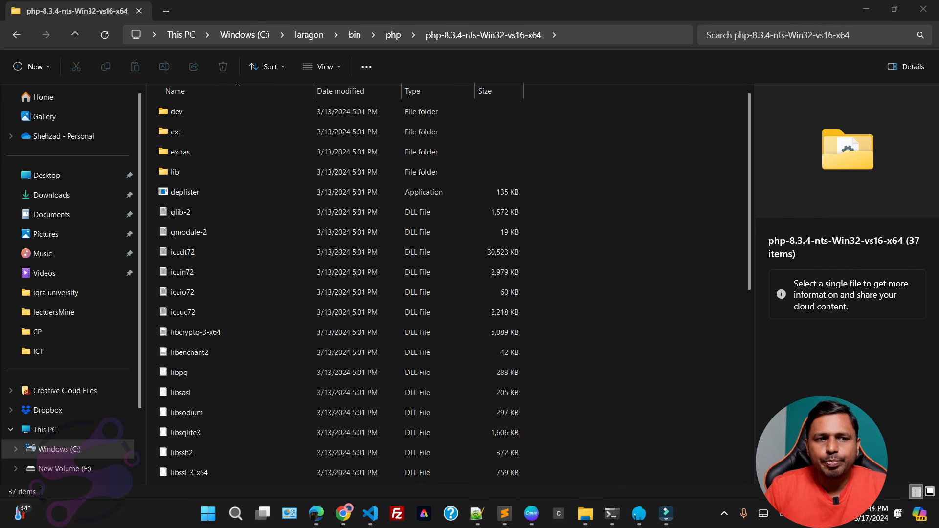
{"action": "left_click", "coordinate": [611, 516]}
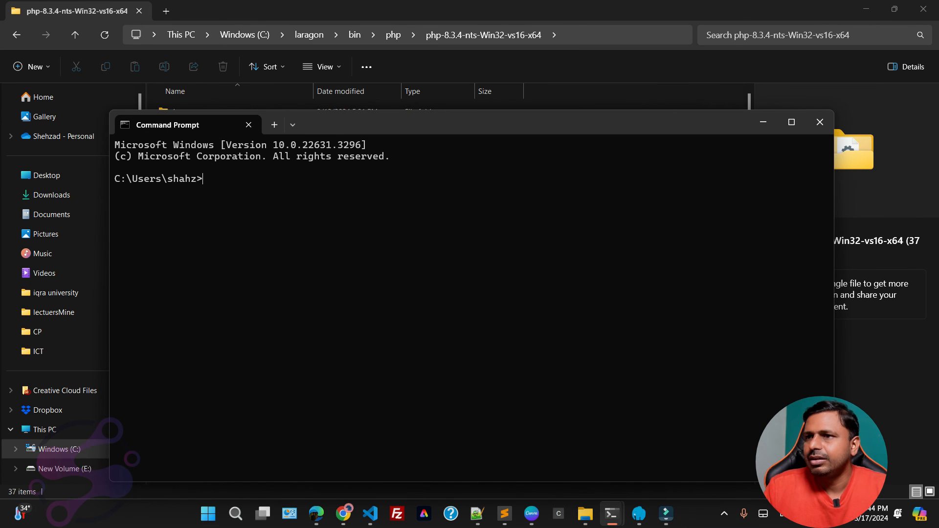